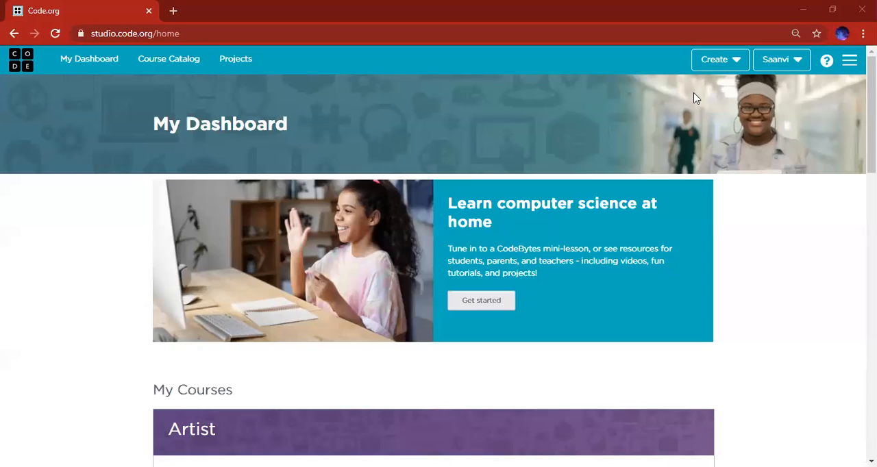
mouse_move(158, 33)
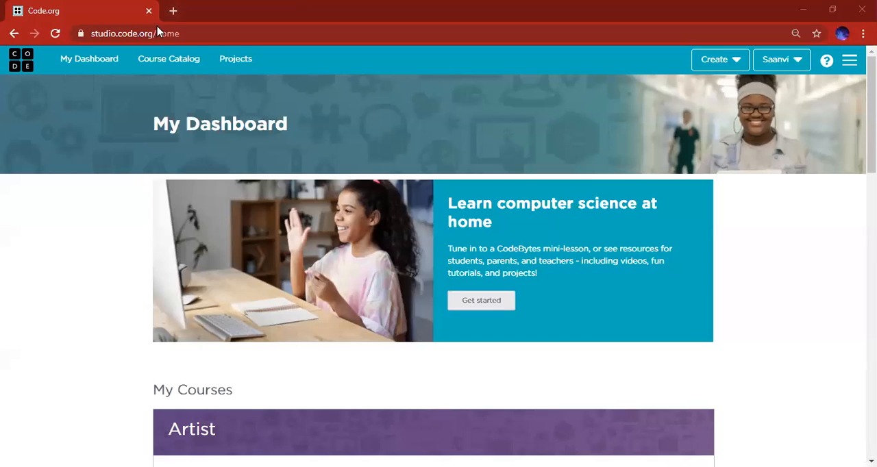
Step: Start a new App Lab project from the dashboard's 'Start a new project' section
left_click(89, 59)
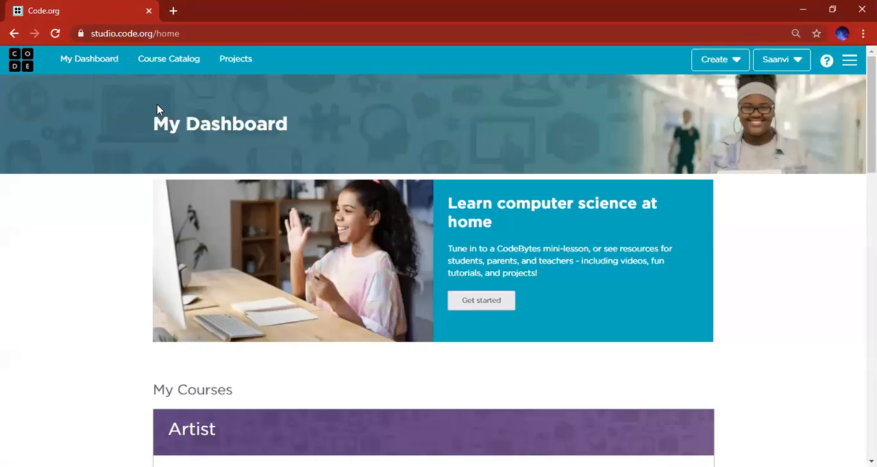
scroll("down", 3)
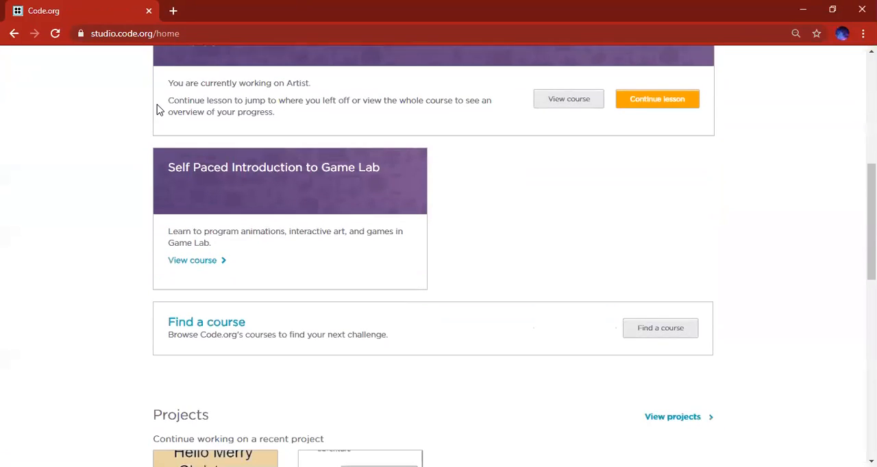
scroll("down", 3)
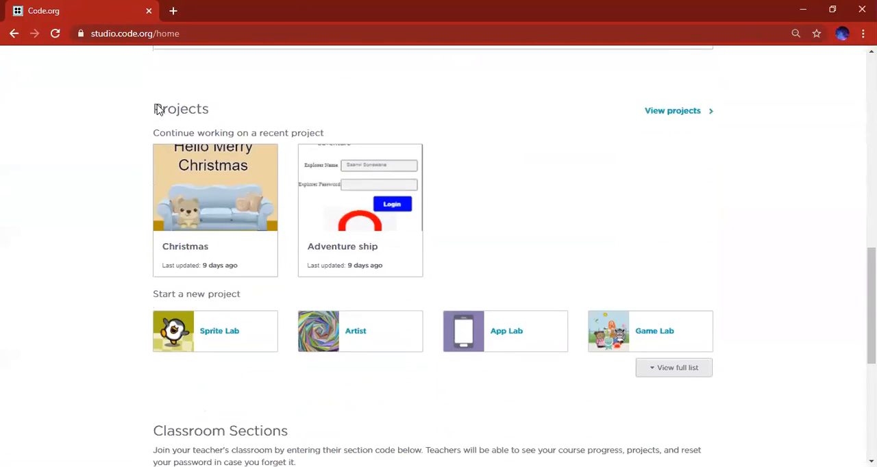
scroll("down", 3)
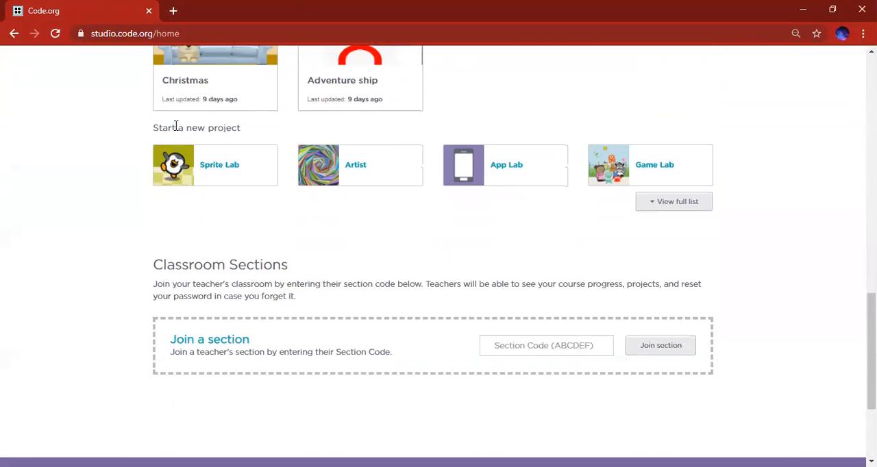
mouse_move(267, 133)
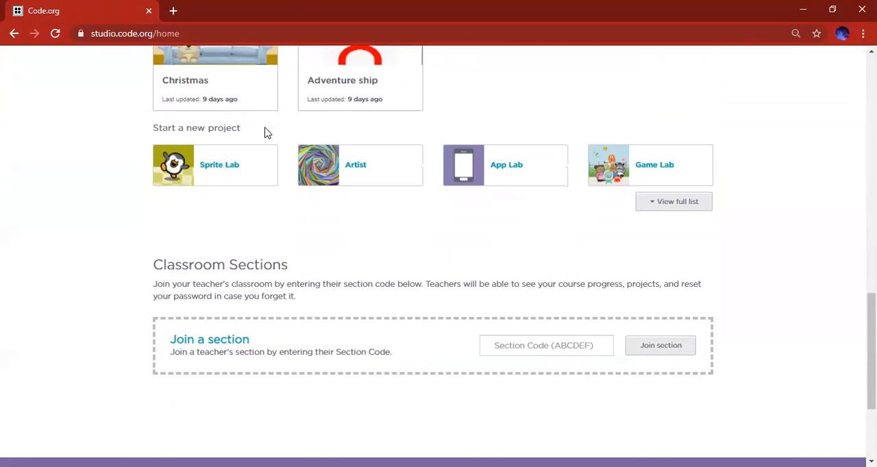
left_click(504, 164)
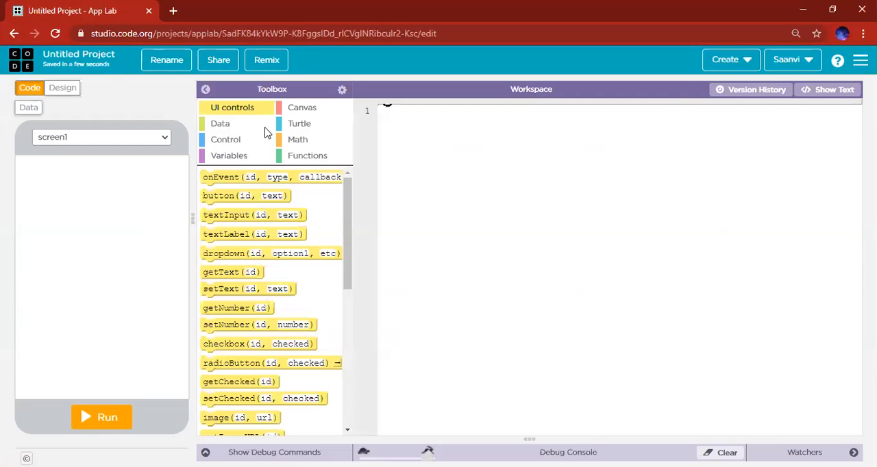
Step: Rename the untitled project to 'chart project' and save the name
left_click(166, 60)
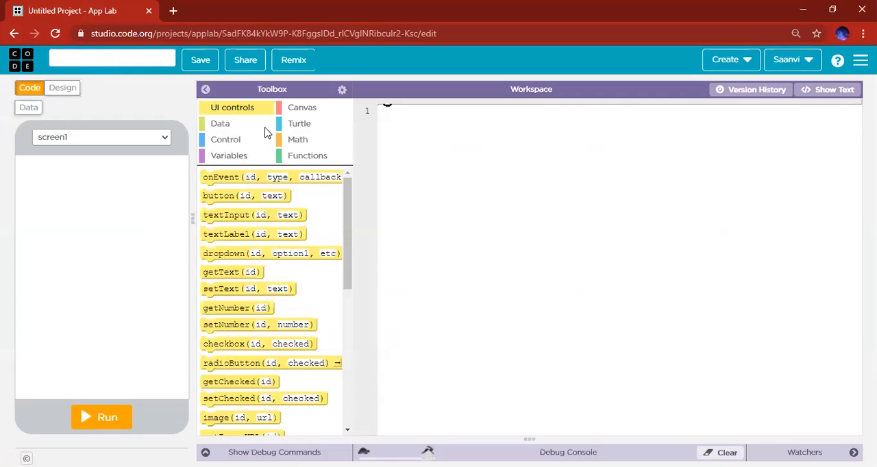
type("chart")
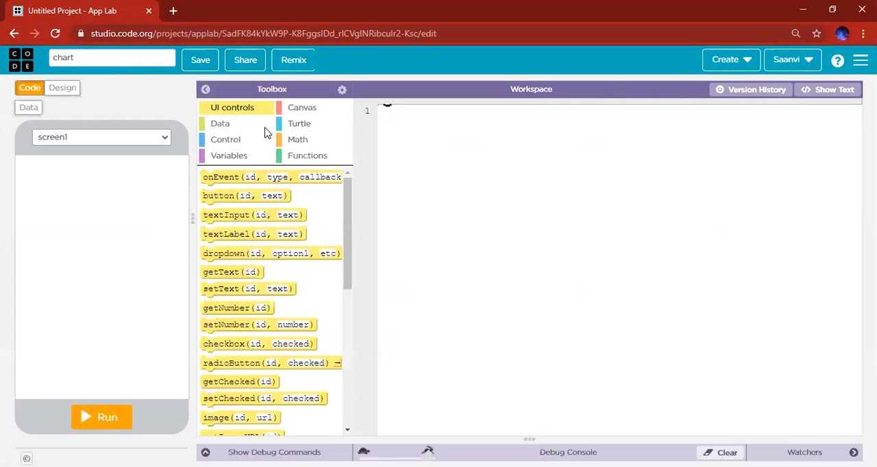
type("project")
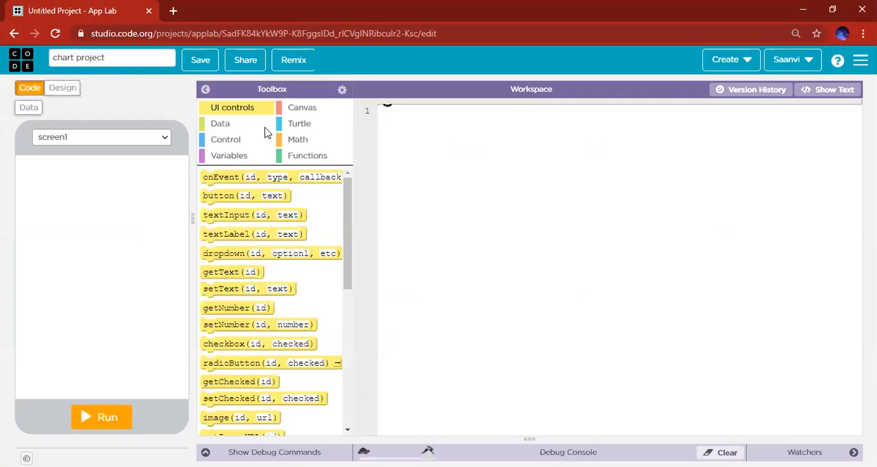
left_click(200, 60)
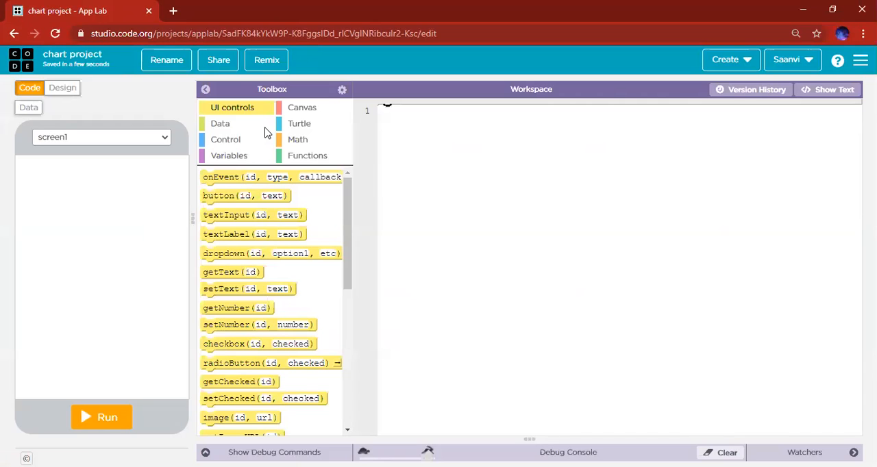
left_click(61, 87)
type("Chartshow")
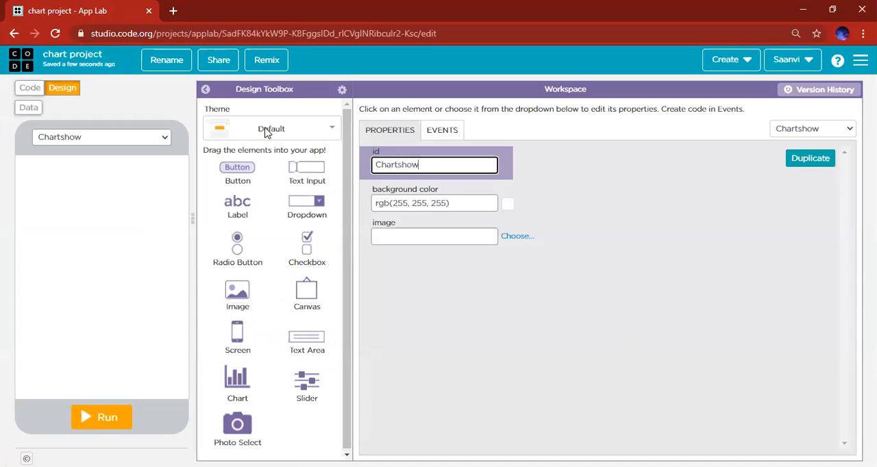
Step: Set the screen id to 'Chartshowscreen' and try red for its background colour
type("screen")
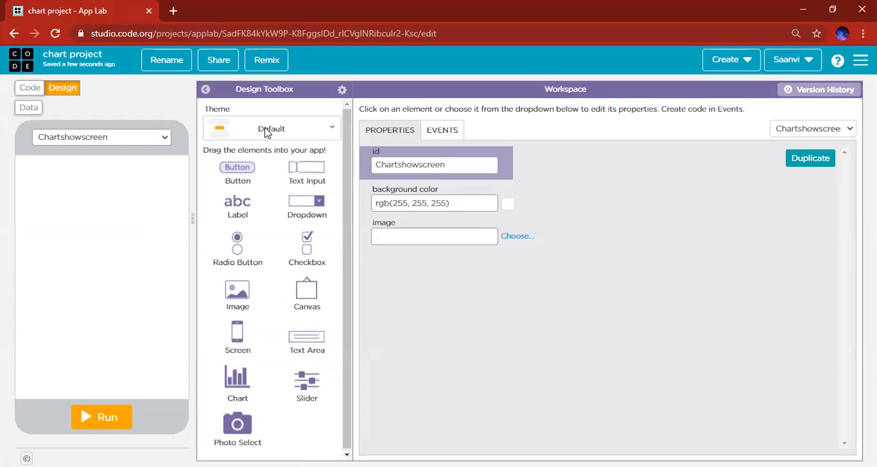
left_click(433, 203)
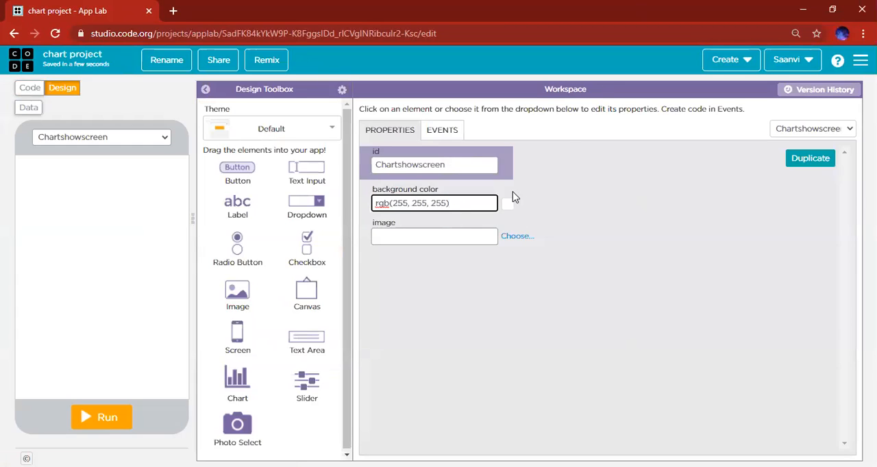
left_click(507, 203)
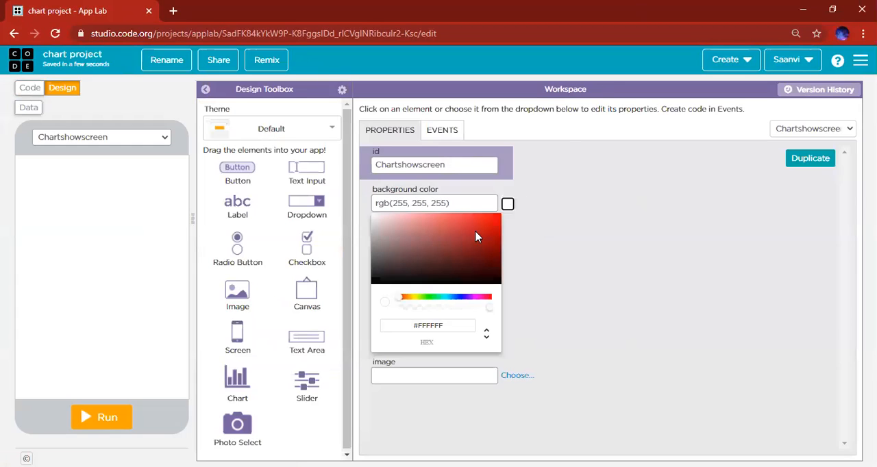
left_click(477, 228)
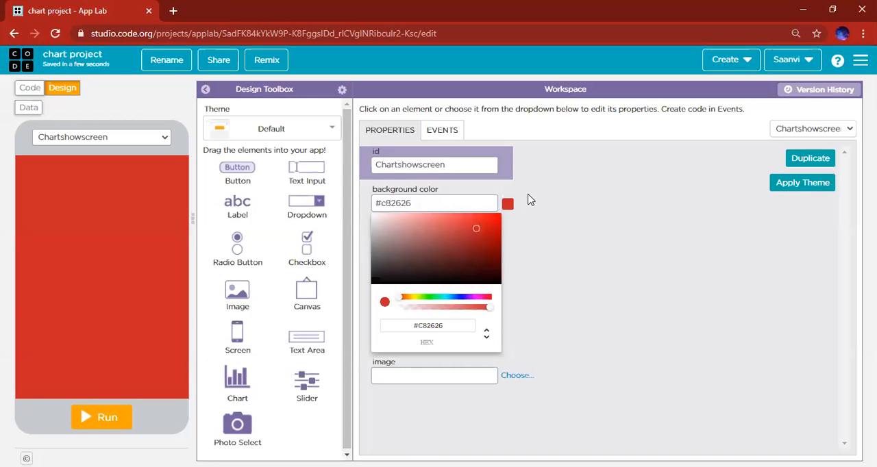
mouse_move(507, 204)
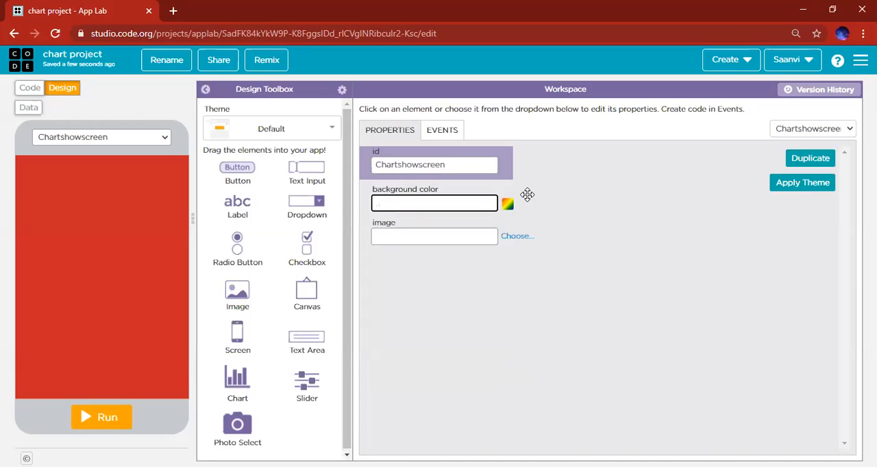
left_click(507, 203)
type("white")
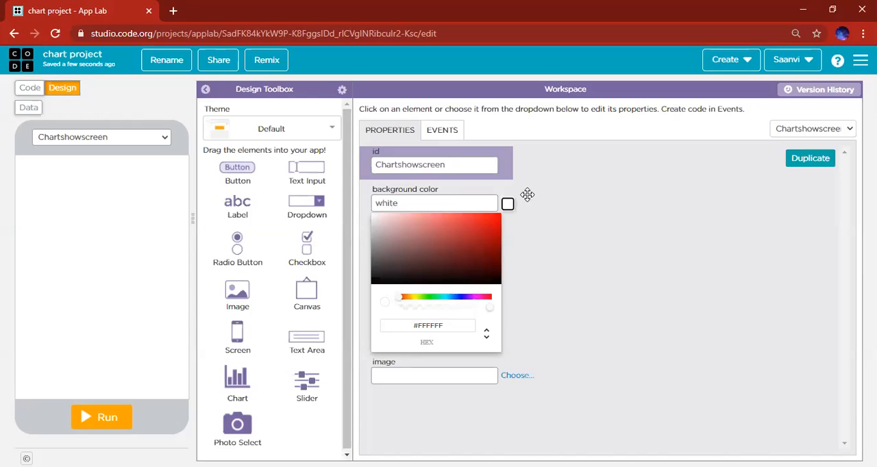
mouse_move(239, 322)
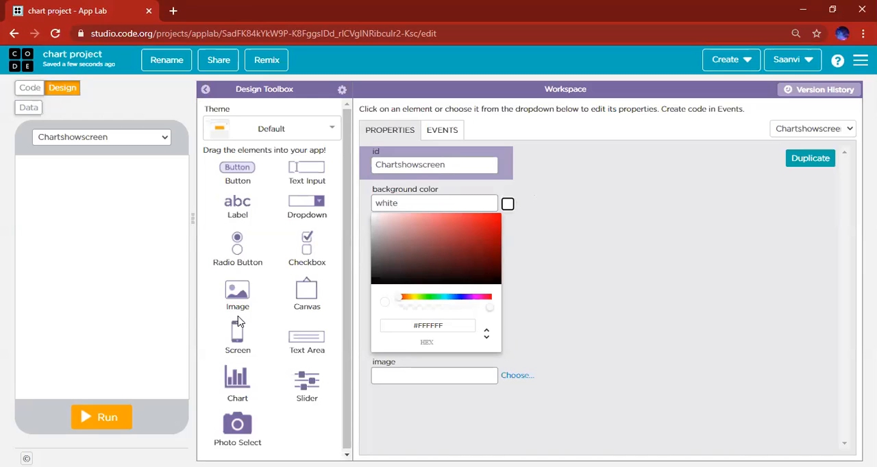
Step: Place a new Chart element, chart1, near the middle of Chartshowscreen
left_click(507, 204)
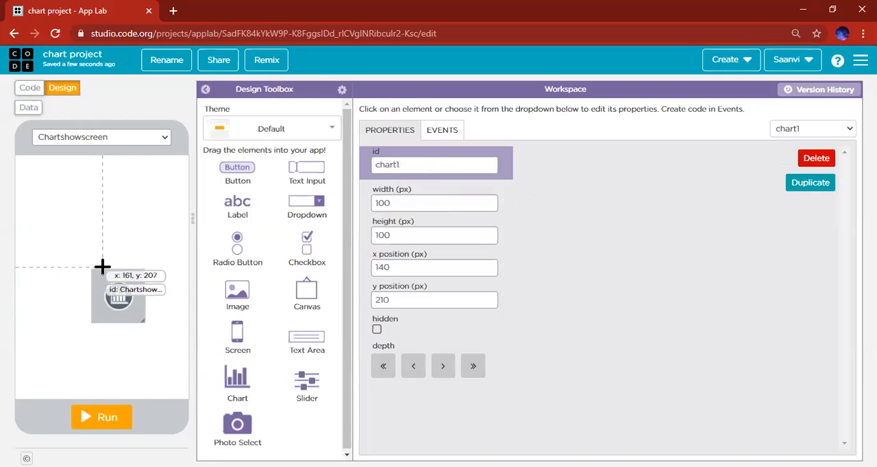
left_click_drag(109, 301, 93, 268)
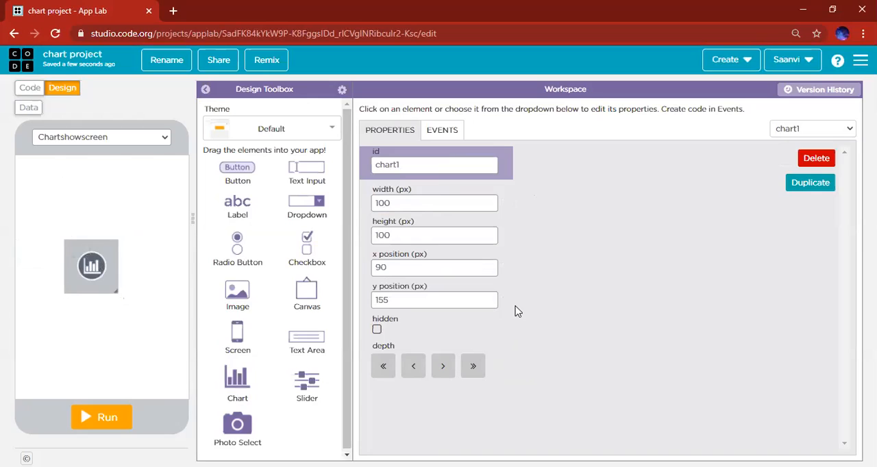
left_click(434, 164)
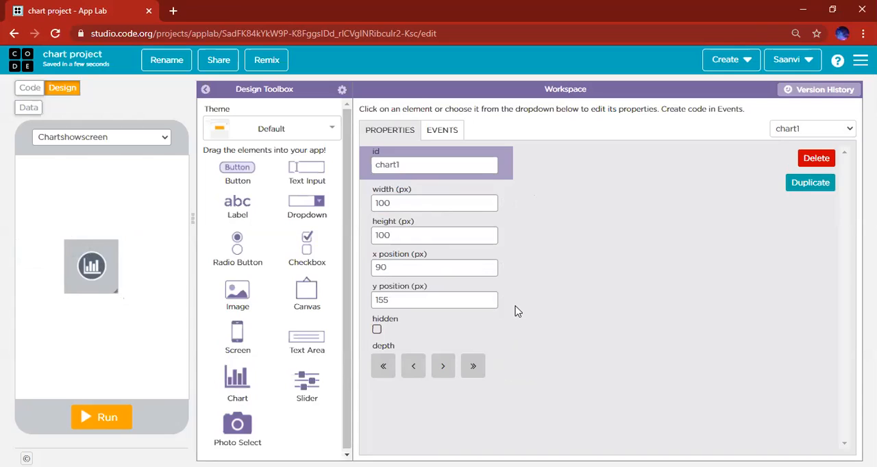
mouse_move(518, 189)
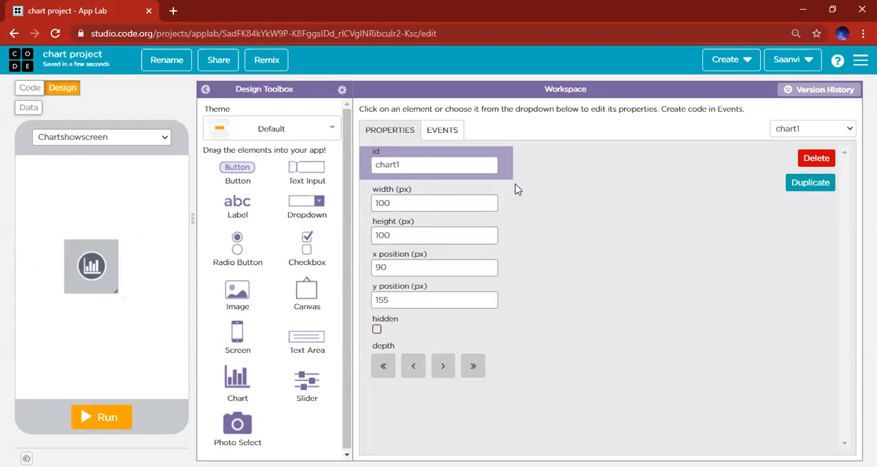
mouse_move(504, 177)
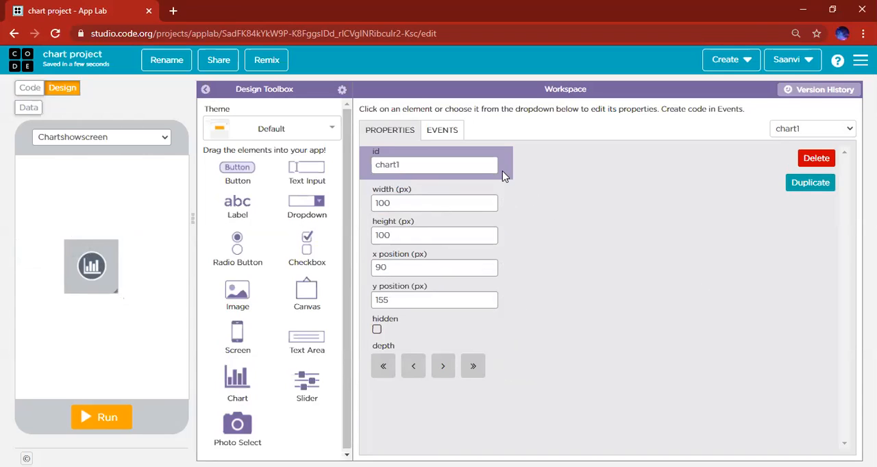
Step: Insert chart1's starter drawChart code from its Events list and select the chart type parameter
left_click(441, 128)
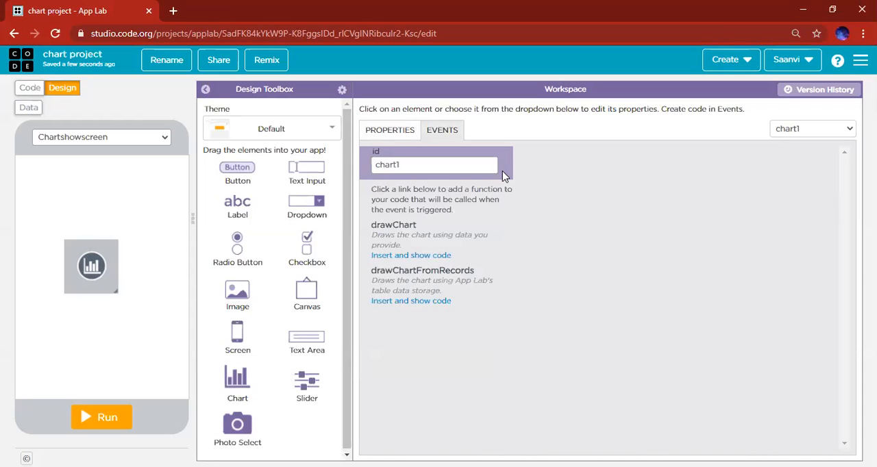
mouse_move(414, 130)
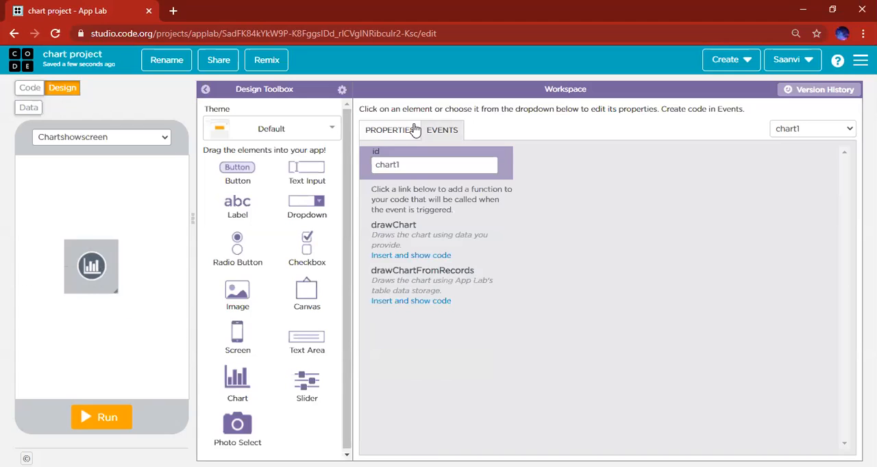
left_click(390, 129)
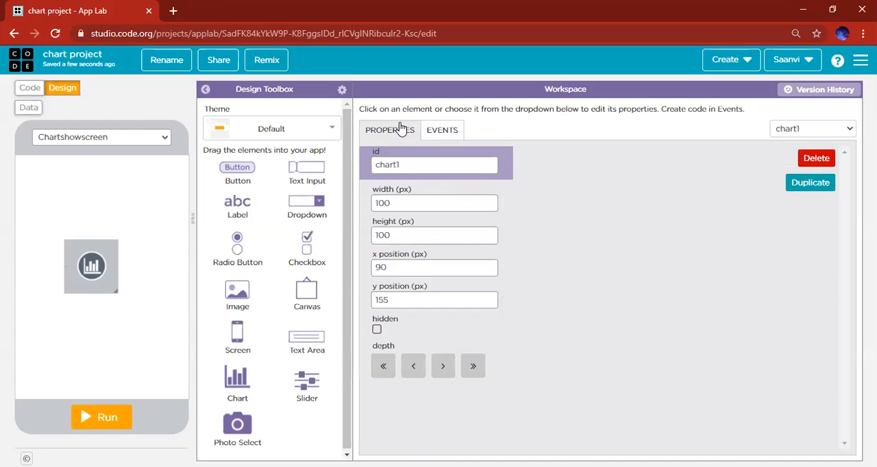
left_click(442, 129)
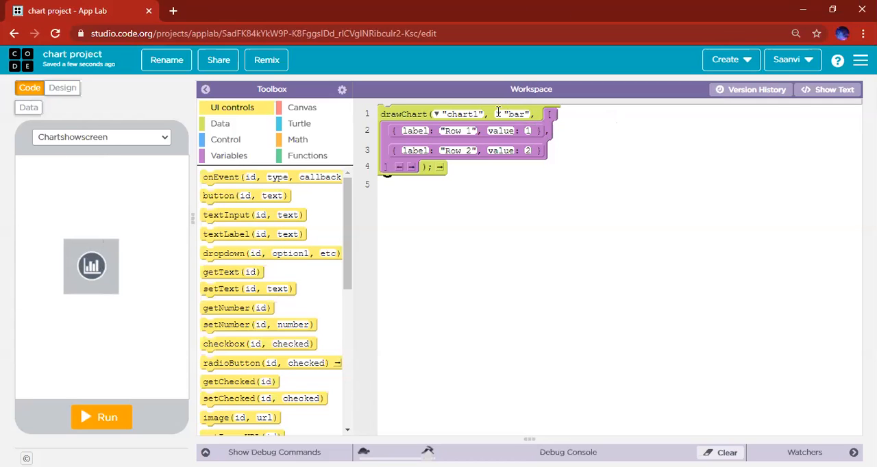
left_click(518, 114)
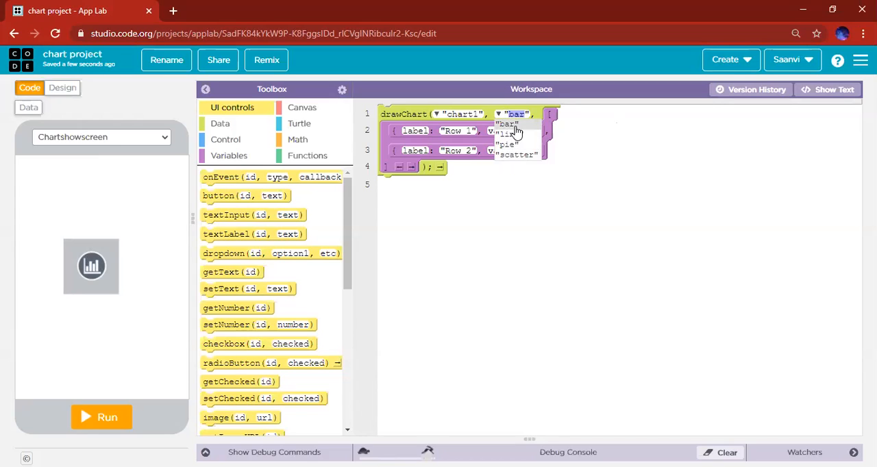
Step: Keep 'bar' as the drawChart chart type
left_click(518, 114)
type("summer")
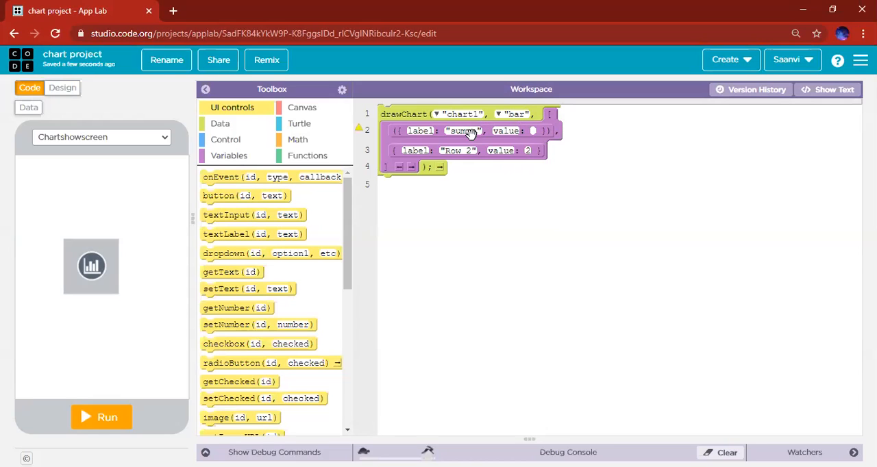
Step: Give the summer row value 21 and relabel the second row 'winter'
left_click(465, 130)
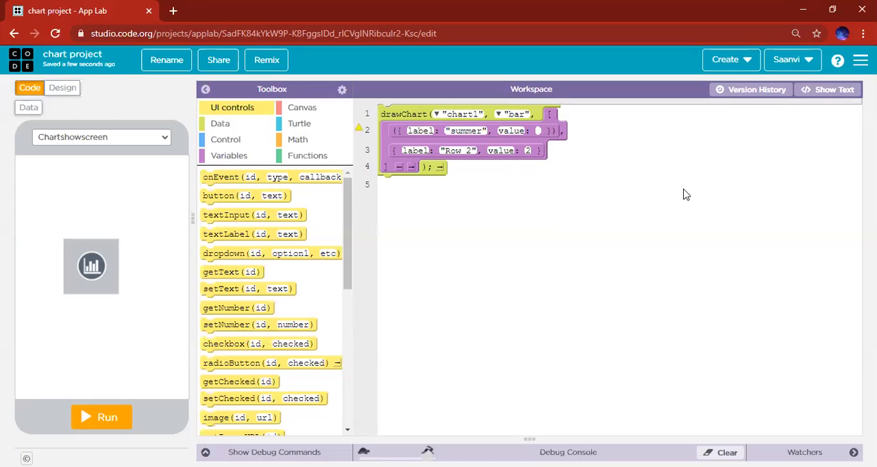
type("21")
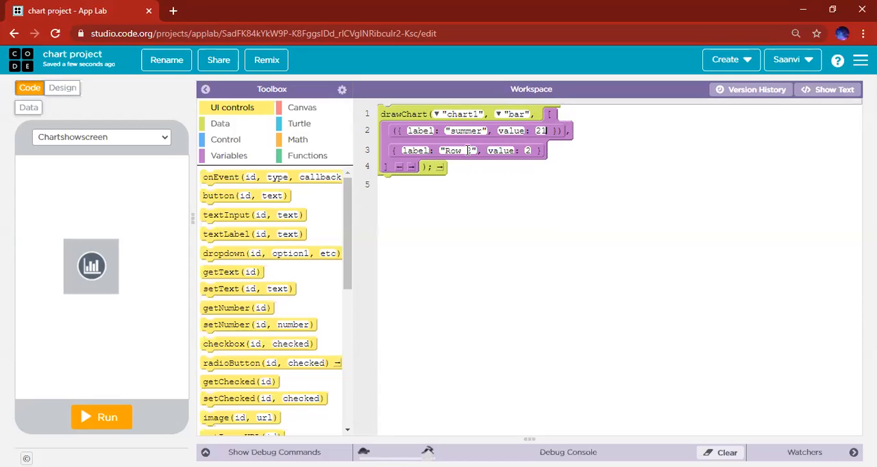
type("x")
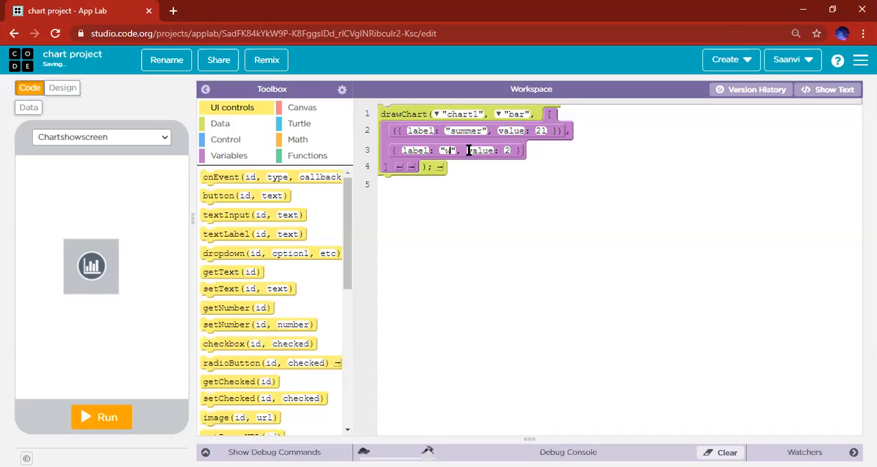
type("winter")
left_click(507, 151)
type("10")
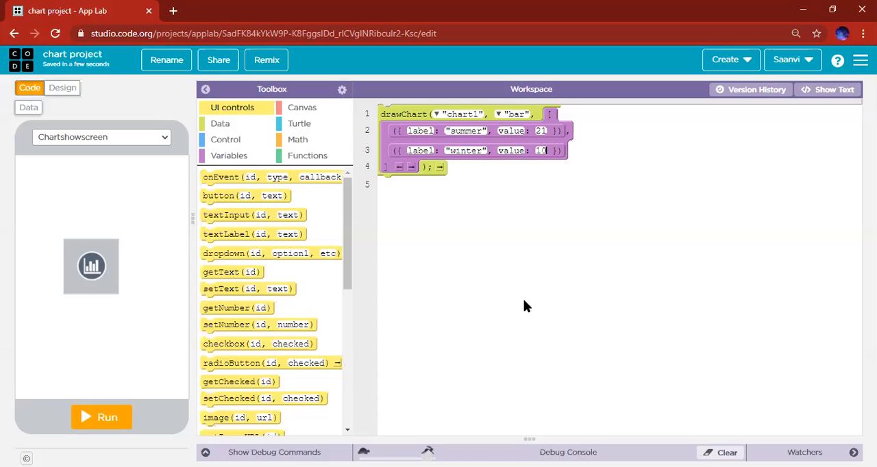
Step: Run the app to preview the bar chart, then return to Design mode
left_click(102, 417)
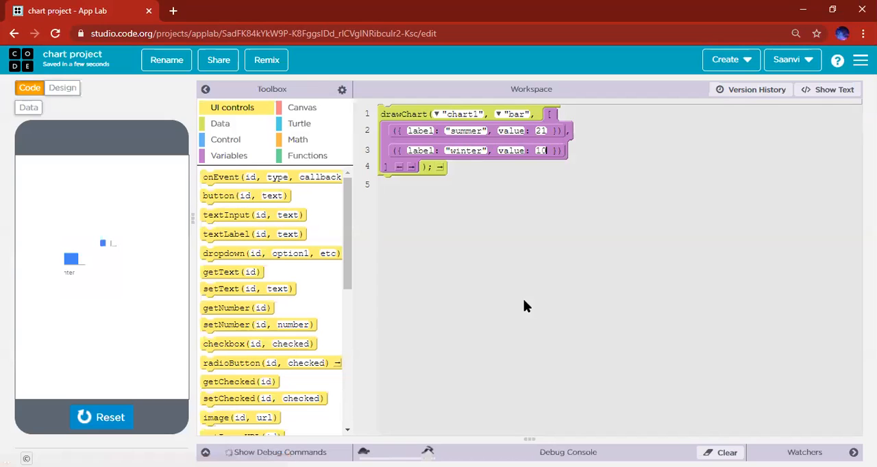
mouse_move(102, 417)
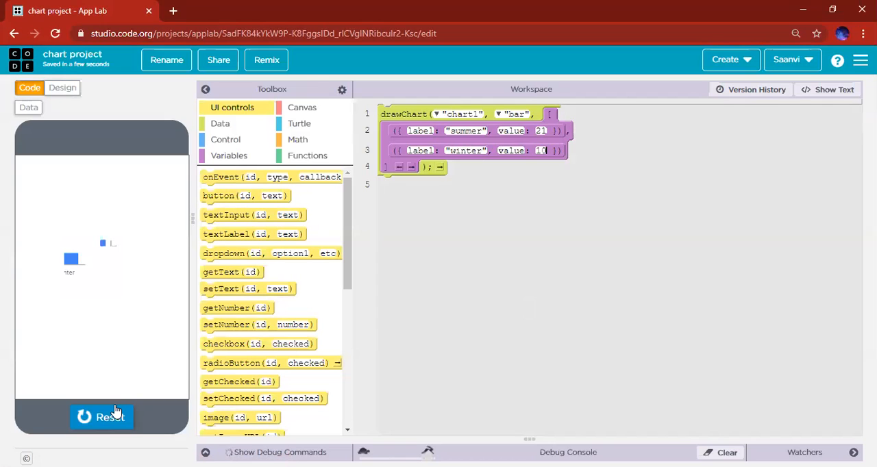
left_click(63, 88)
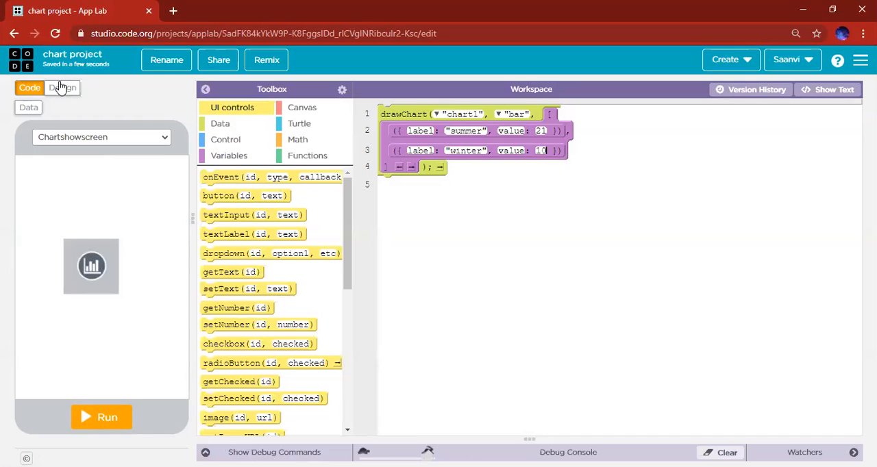
left_click(63, 88)
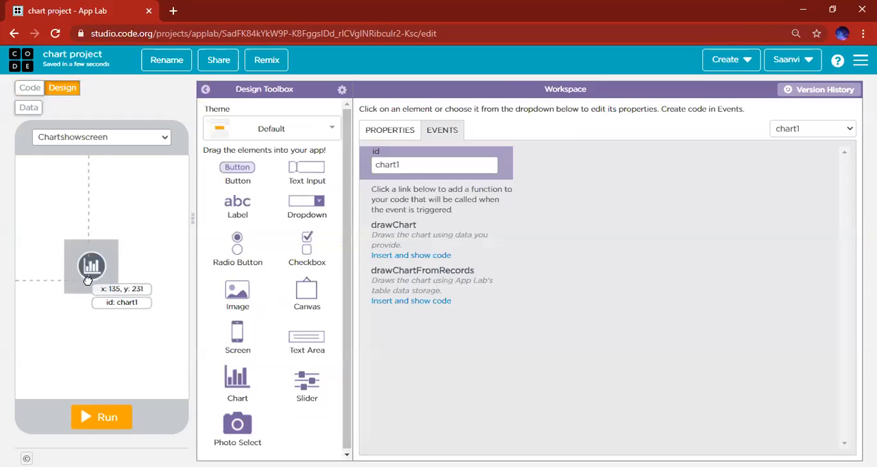
Step: Resize chart1 by its corner handles so it fills most of the app screen
left_click_drag(91, 266, 63, 206)
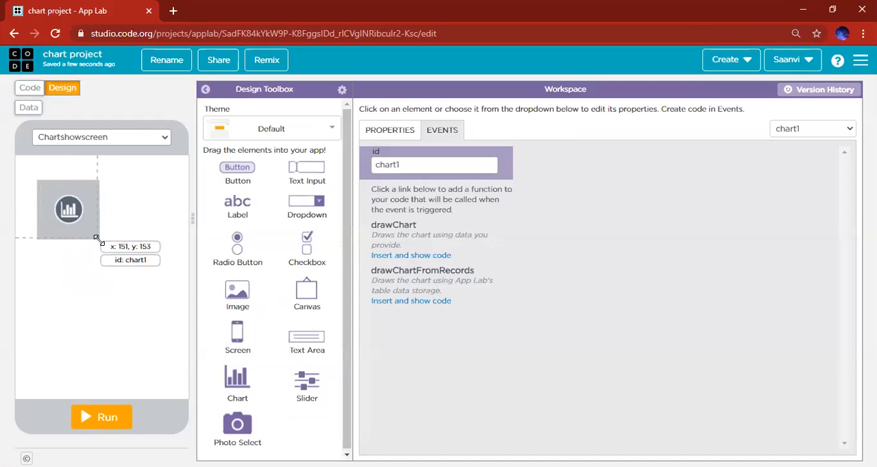
left_click_drag(99, 239, 187, 321)
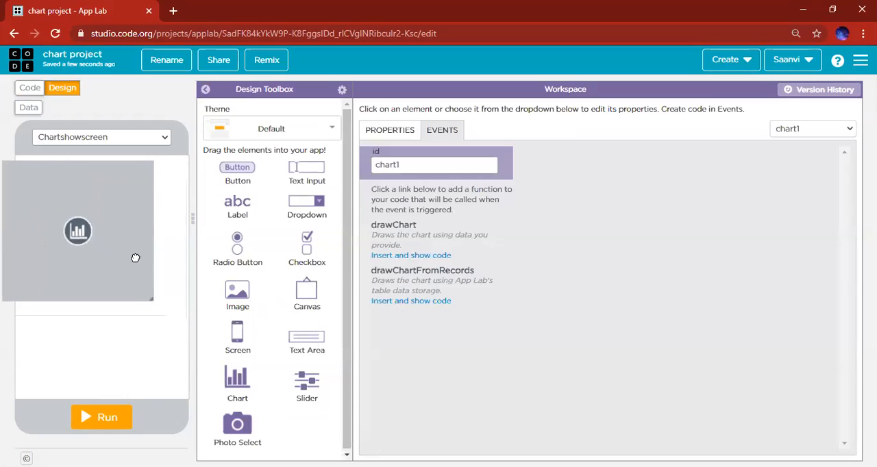
left_click_drag(77, 230, 104, 230)
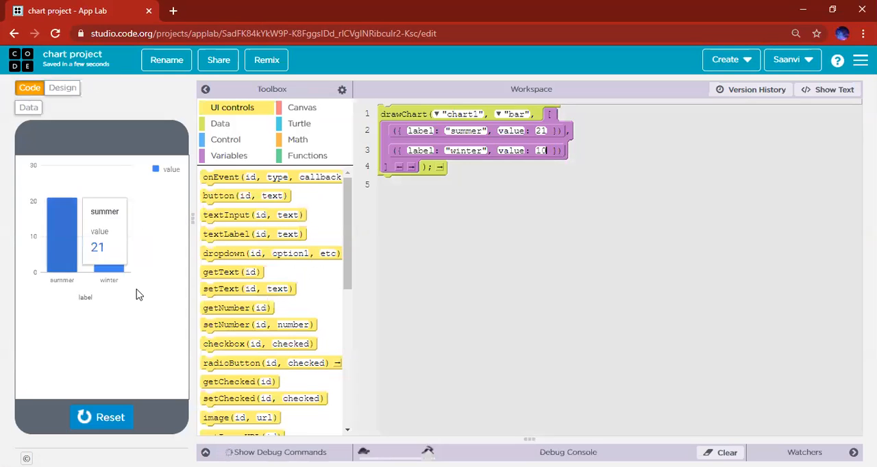
mouse_move(145, 296)
type("pi")
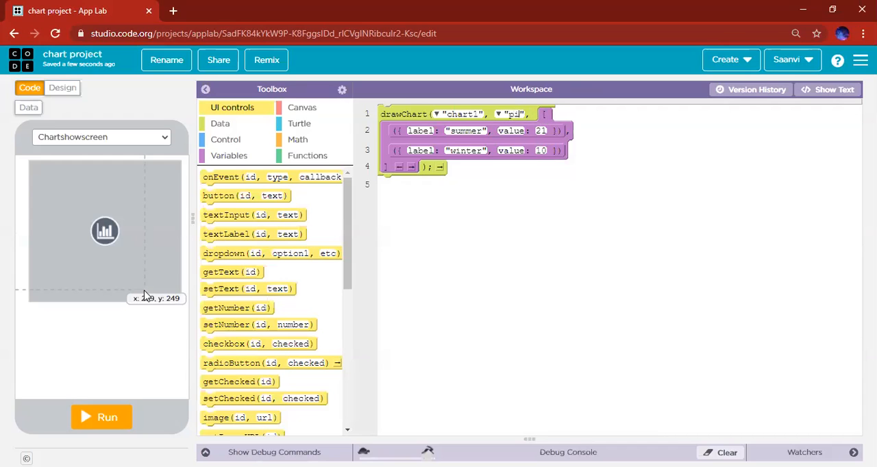
Step: Switch the drawChart type from bar to pie
left_click(101, 417)
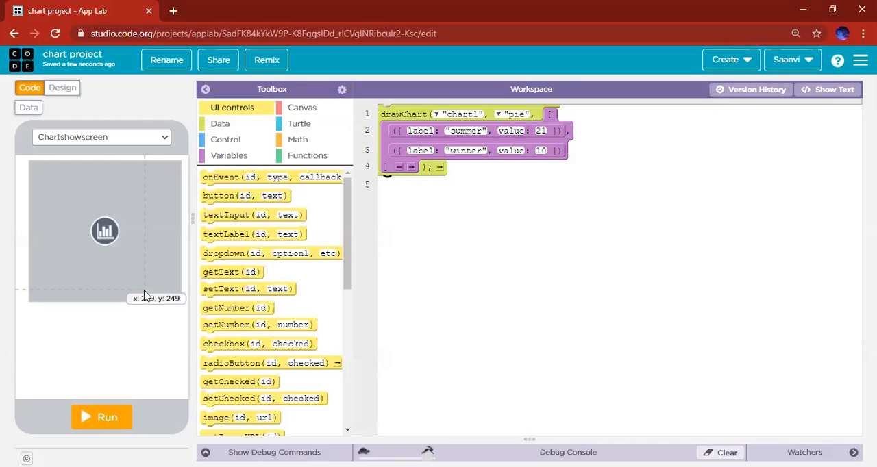
Step: In text mode, add a third data row {label: "autumn", value: 9} after winter
left_click(833, 89)
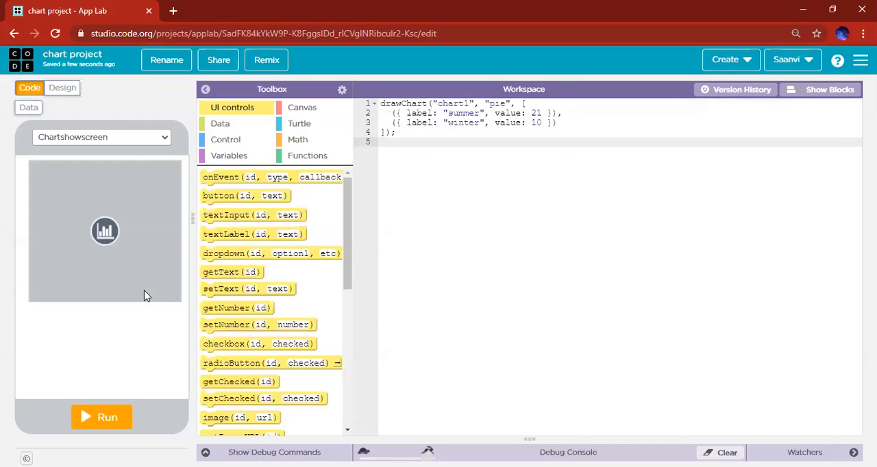
left_click(566, 122)
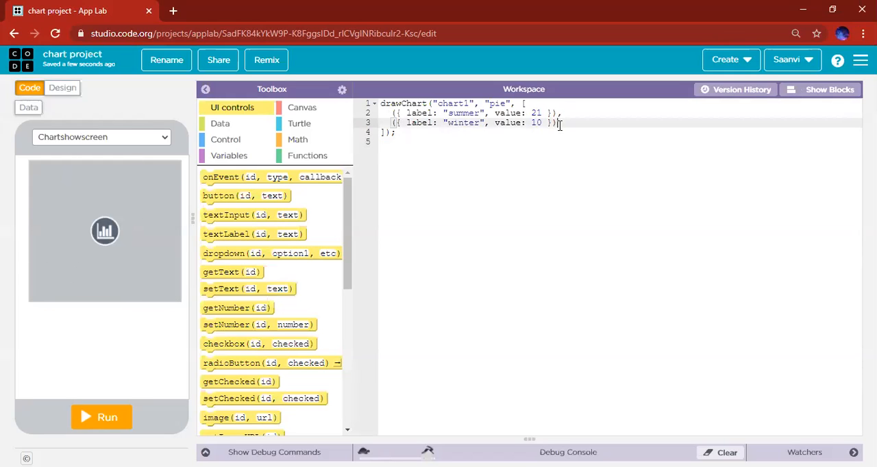
key("Enter")
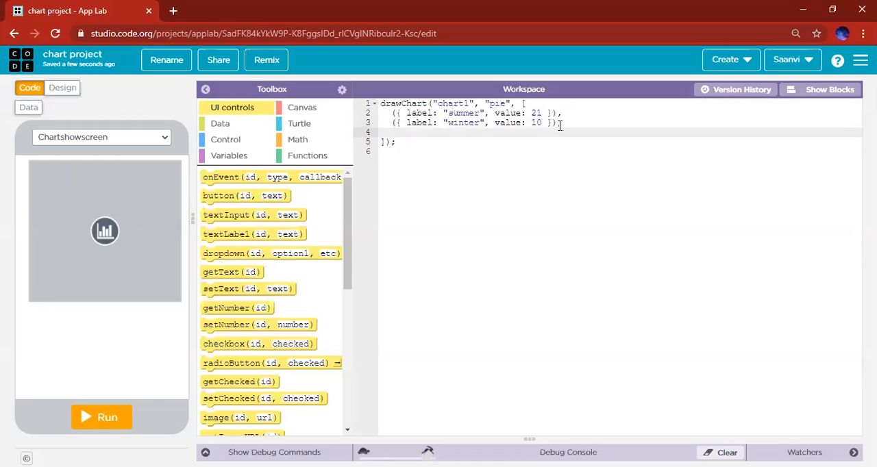
type("()")
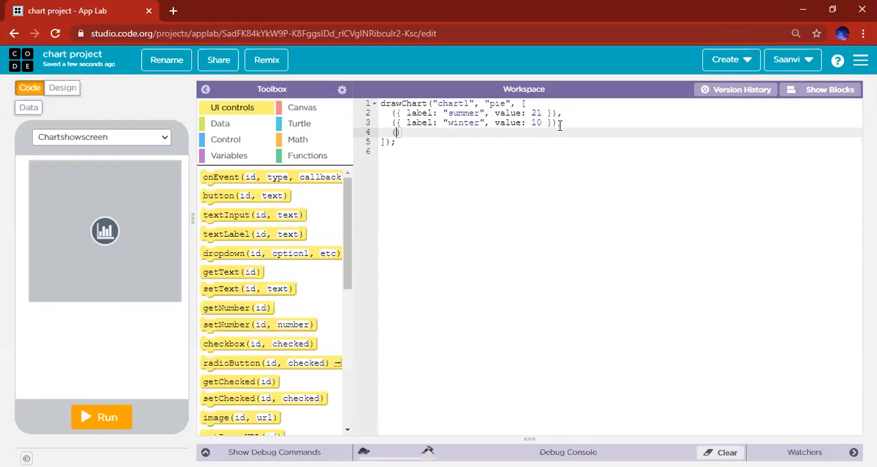
type("{")
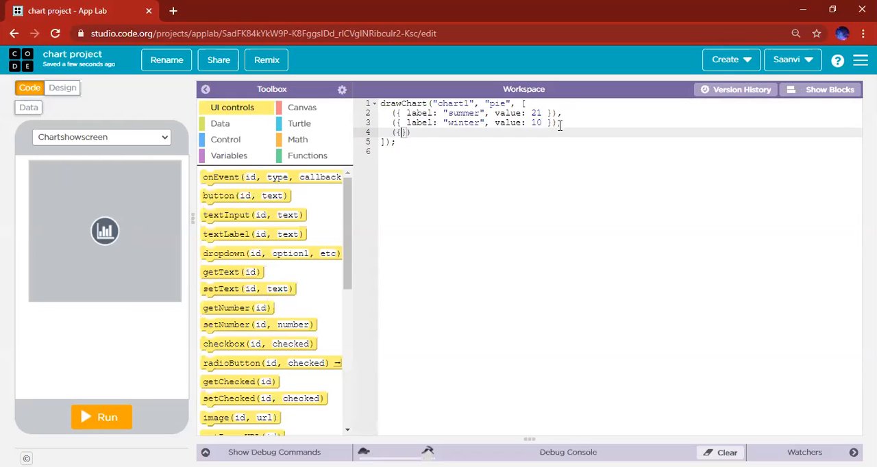
type("label:")
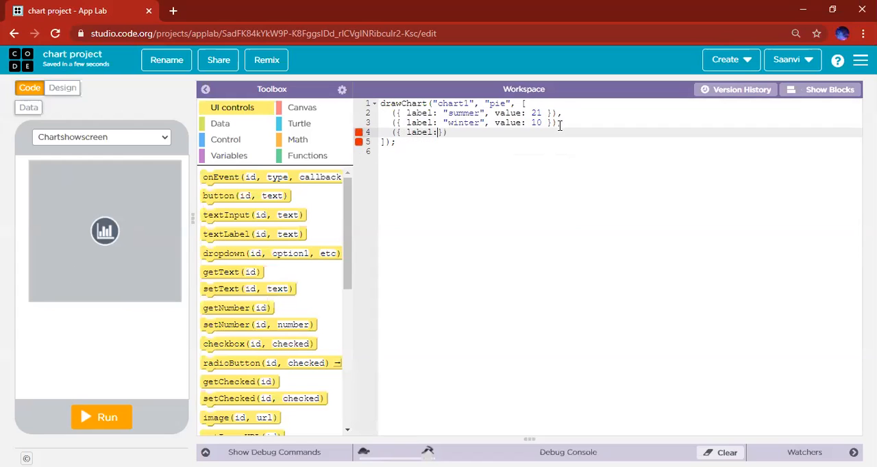
type("\" \"")
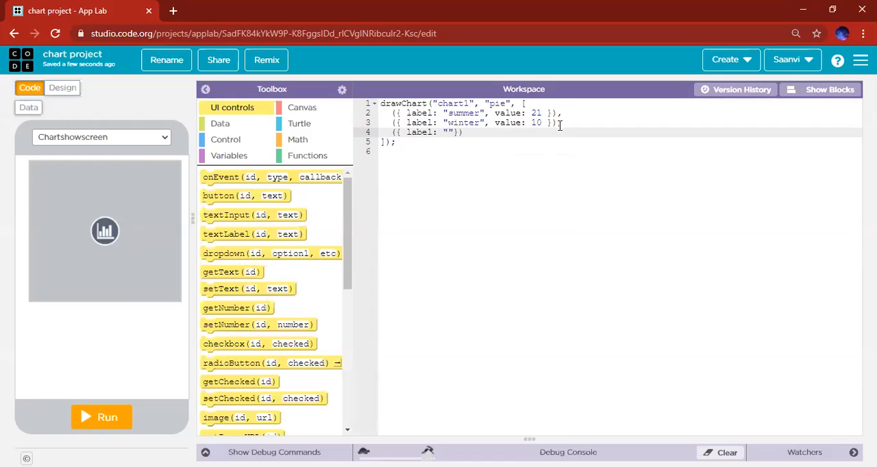
type("autumn")
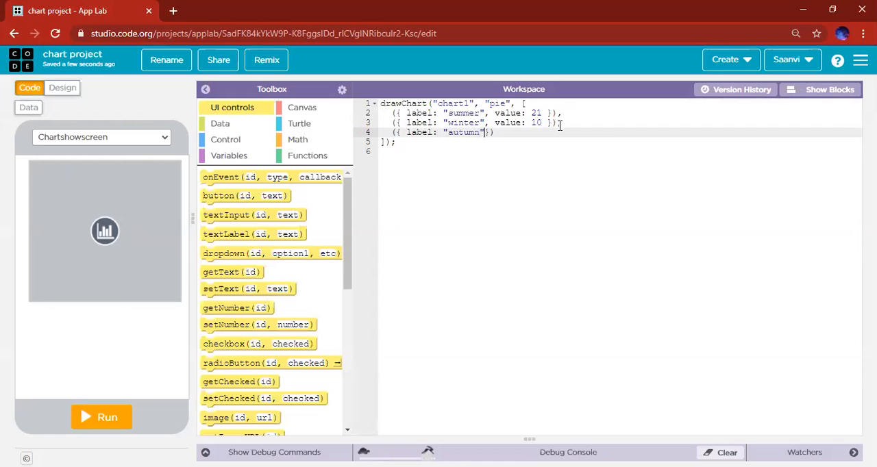
type(",")
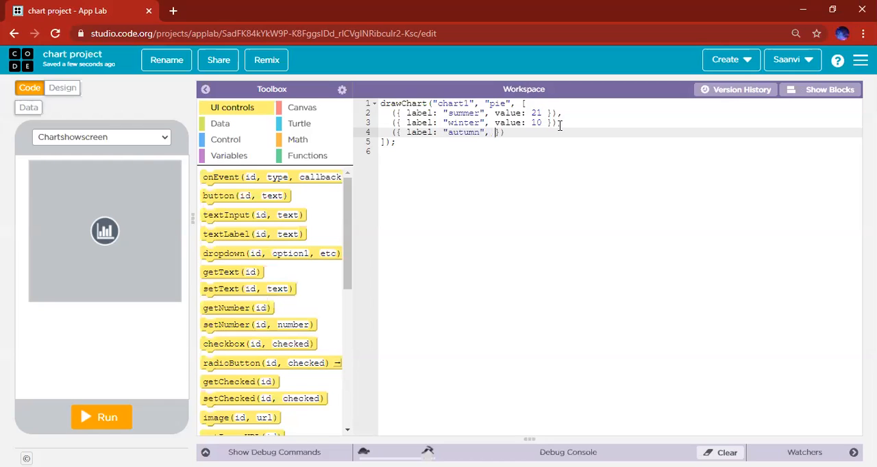
type("value:")
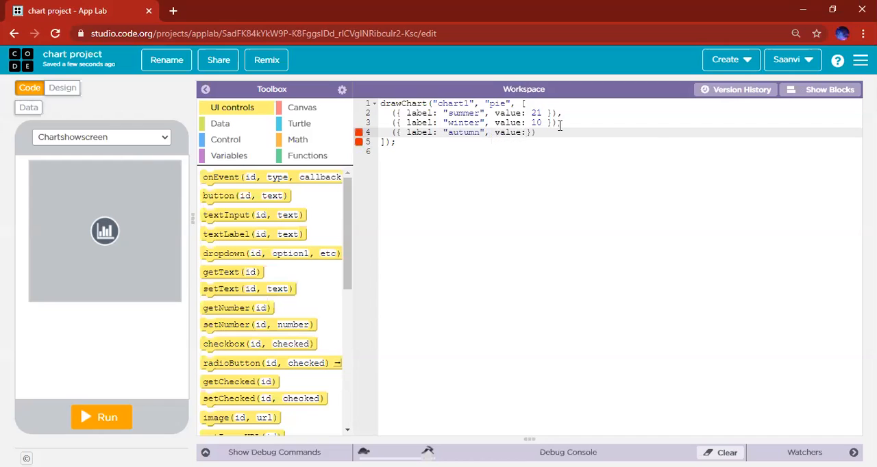
type("9")
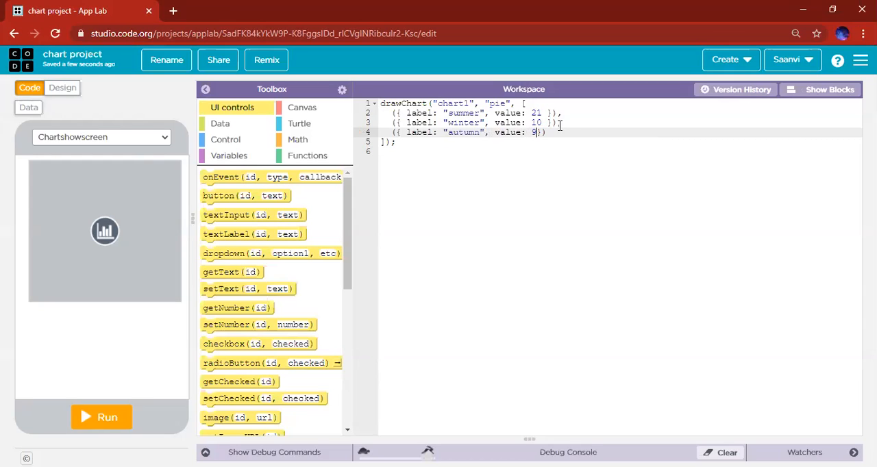
Step: Return to block mode and run the app to show the summer/winter/autumn pie chart
left_click(822, 89)
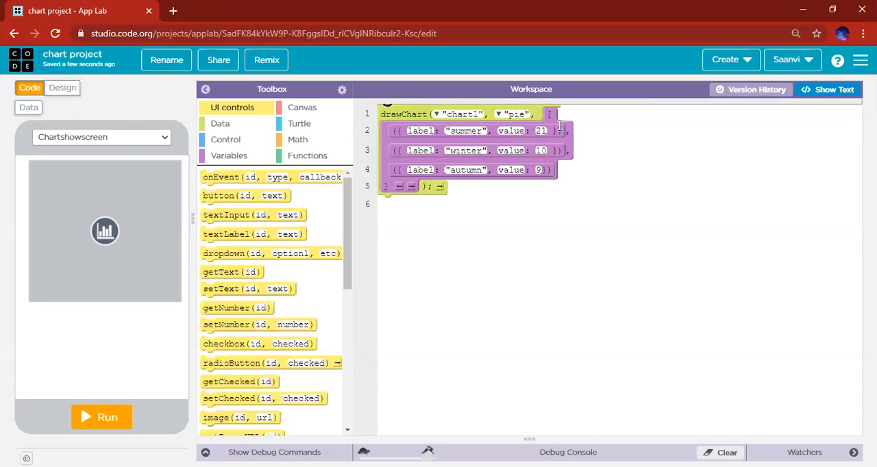
left_click(101, 417)
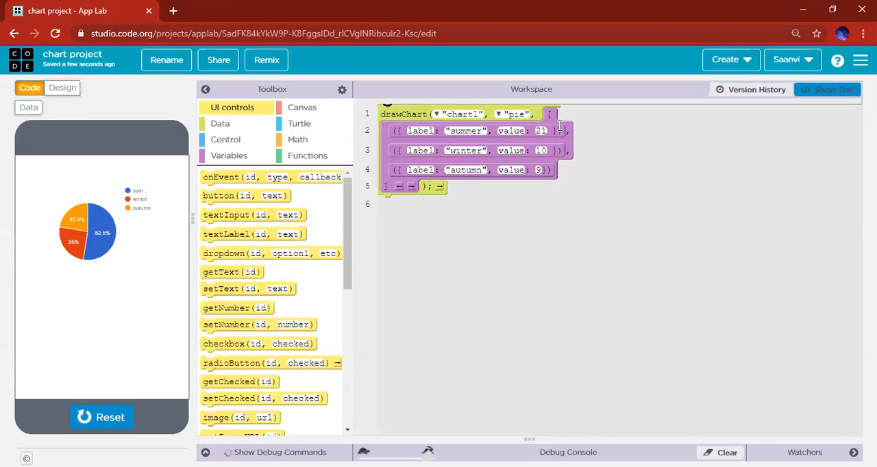
mouse_move(96, 244)
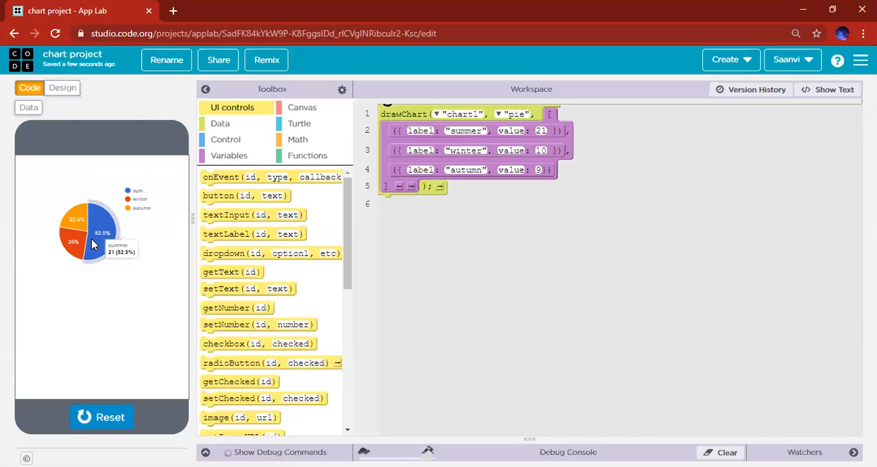